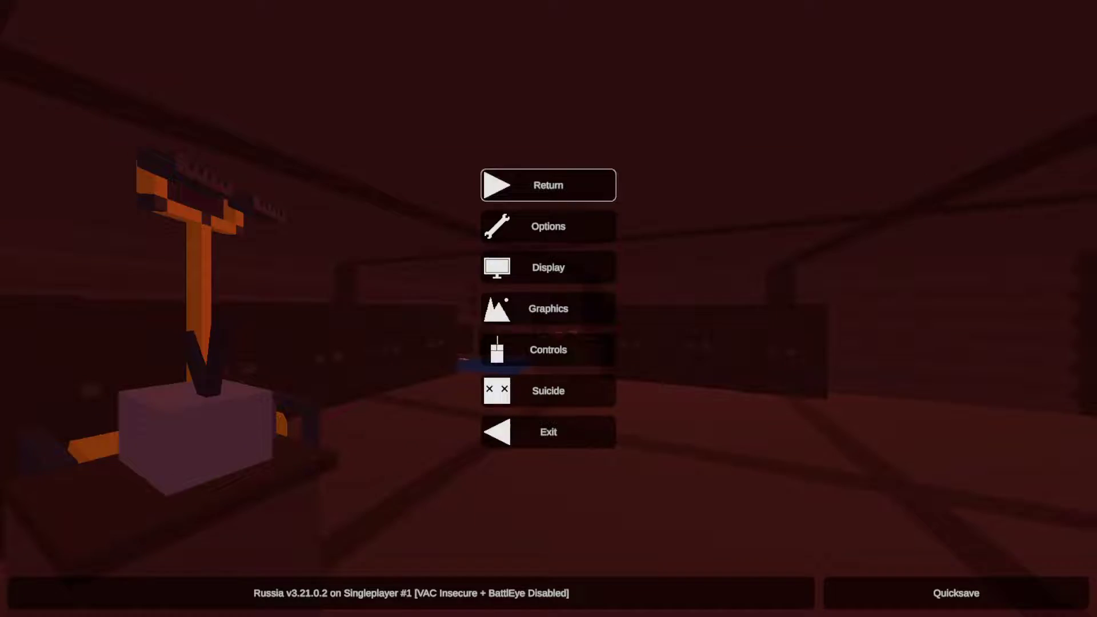
Resume the Russia singleplayer game from the pause menu via Return.
{"action": "left_click", "coordinate": [547, 185]}
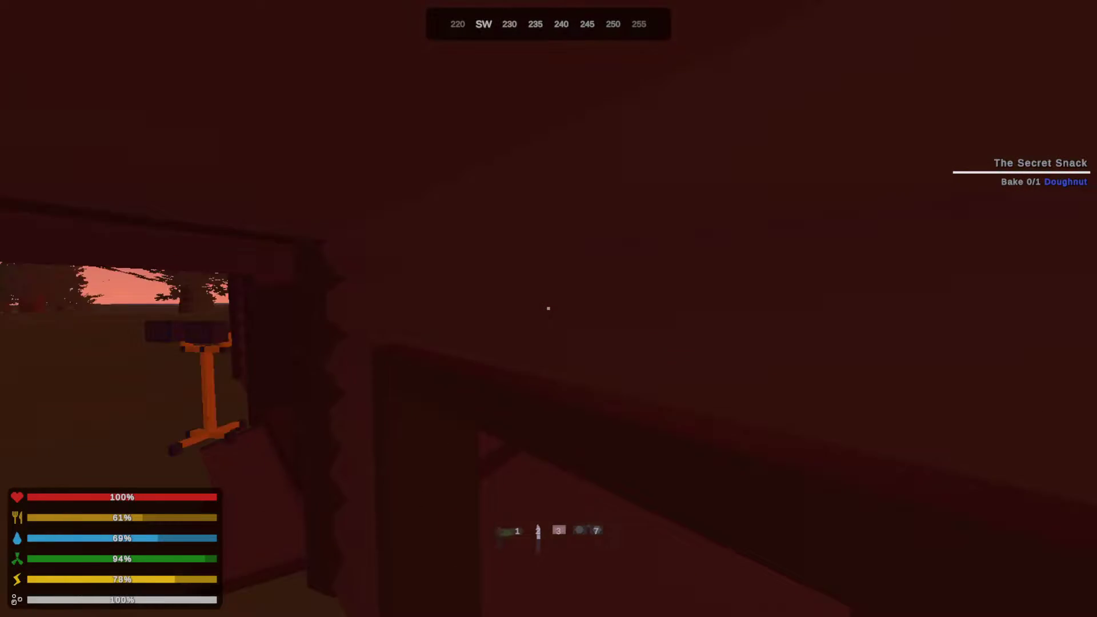
{"action": "mouse_move", "coordinate": [548, 308]}
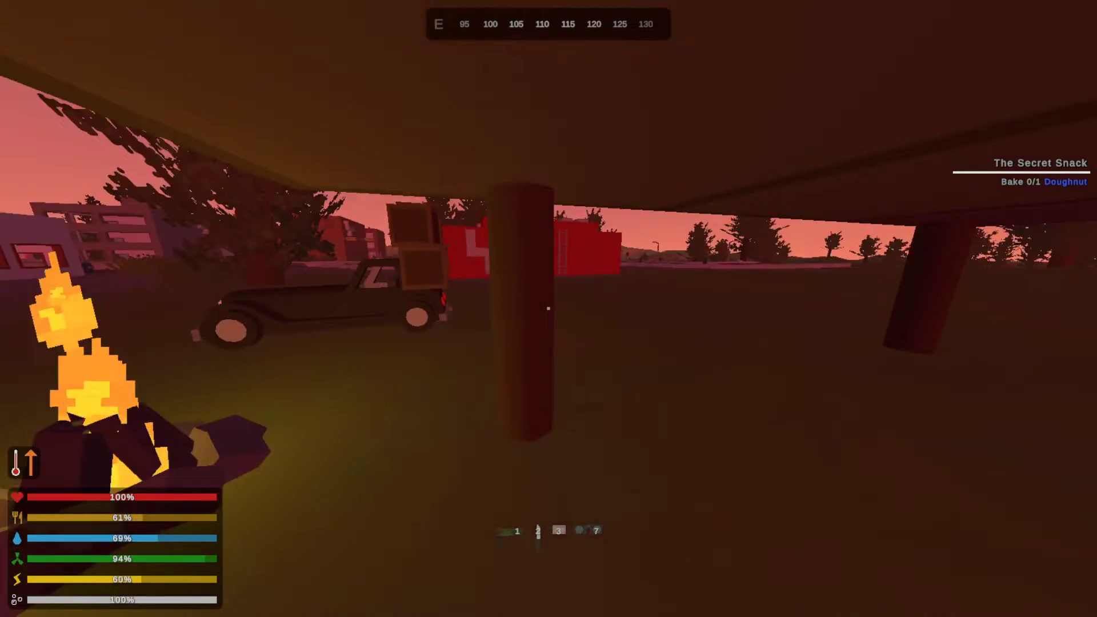
{"action": "mouse_move", "coordinate": [548, 308]}
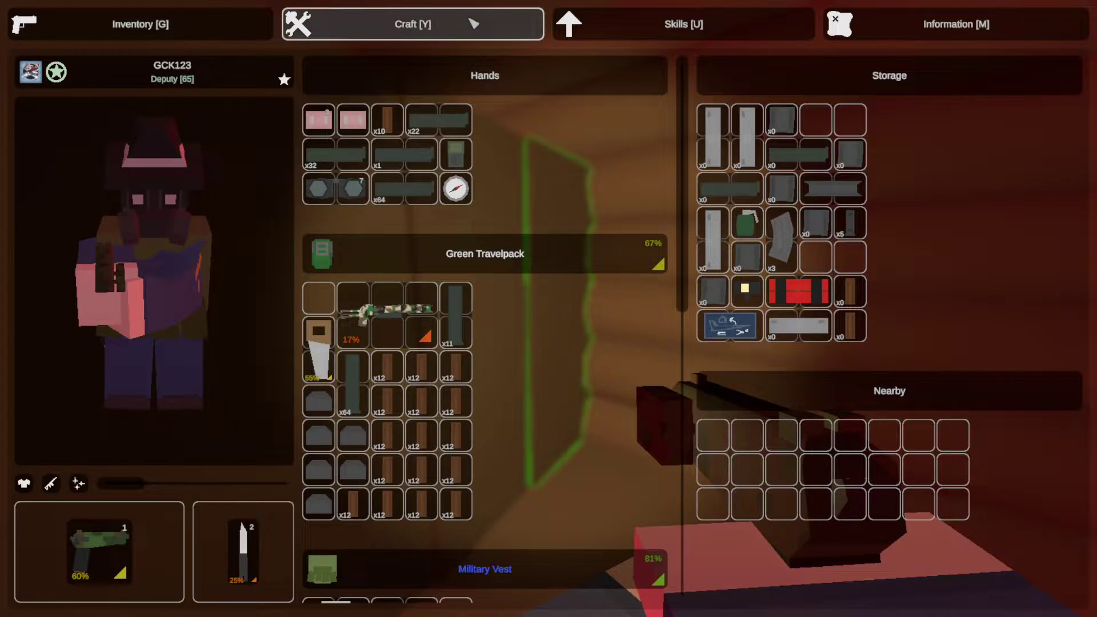
Check the crafting blueprints, equip the camouflage rifle as primary and close the inventory.
{"action": "left_click", "coordinate": [412, 24]}
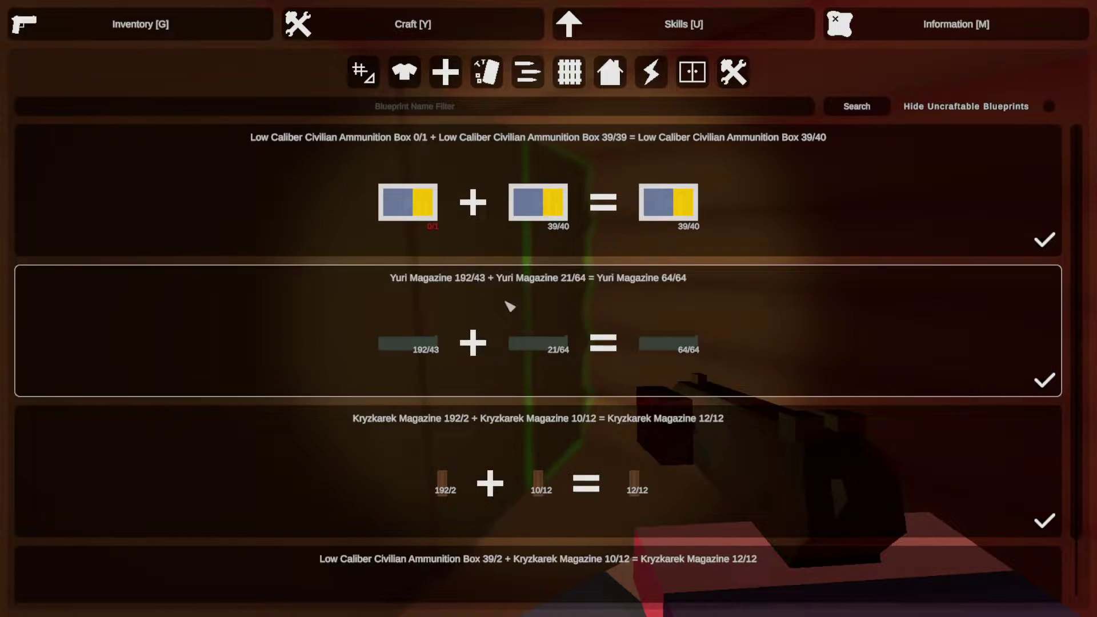
{"action": "left_click", "coordinate": [138, 24]}
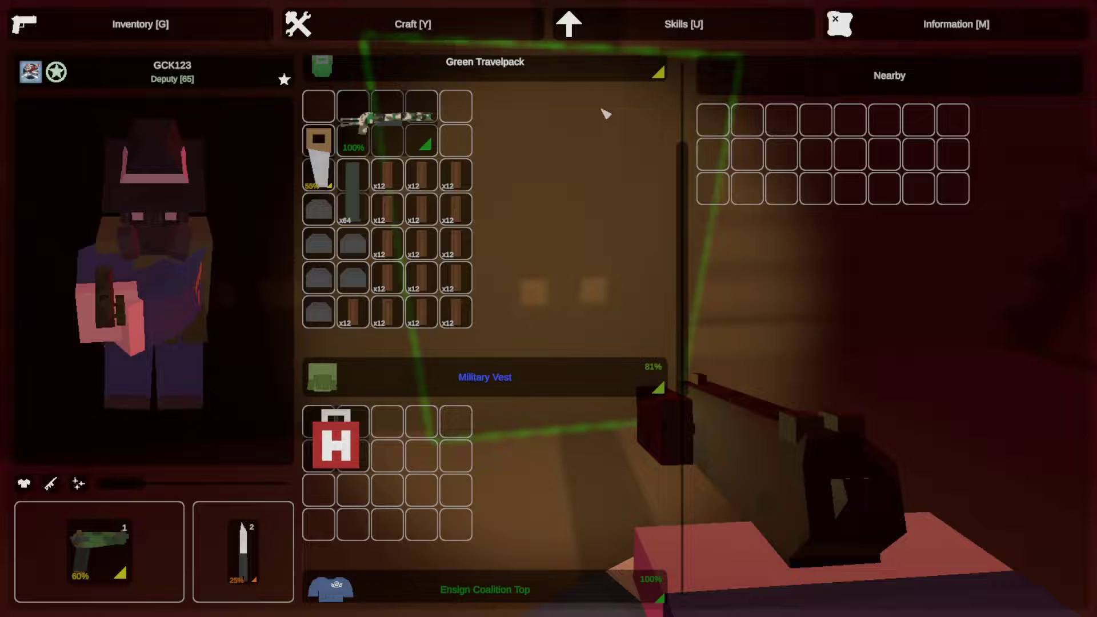
{"action": "key", "text": "g"}
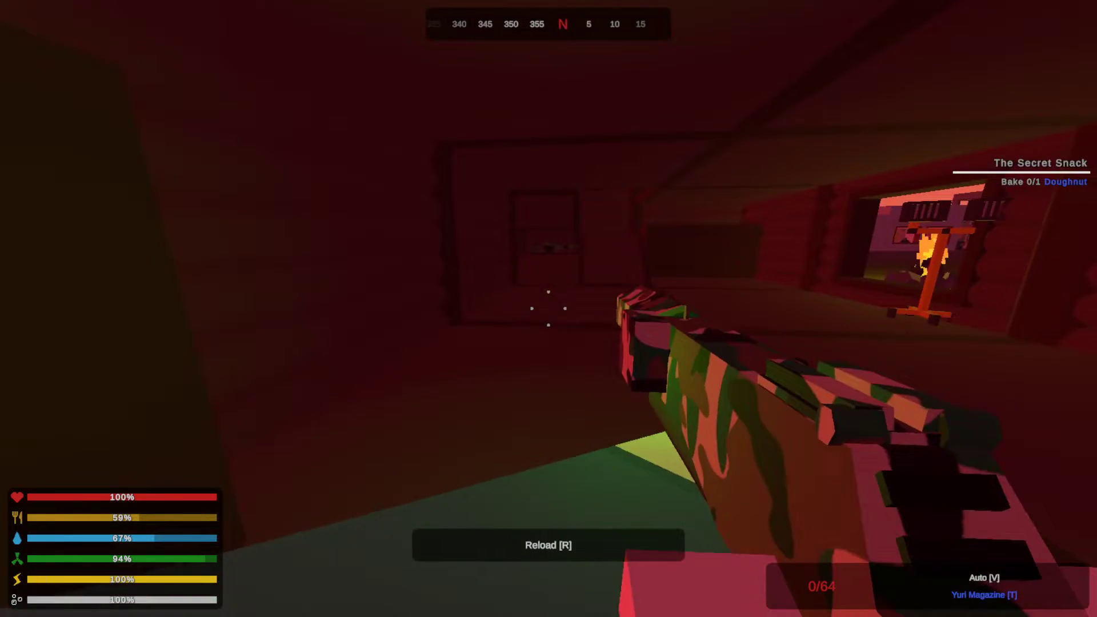
Look inside the nearby storage's contents and close it again.
{"action": "key", "text": "r"}
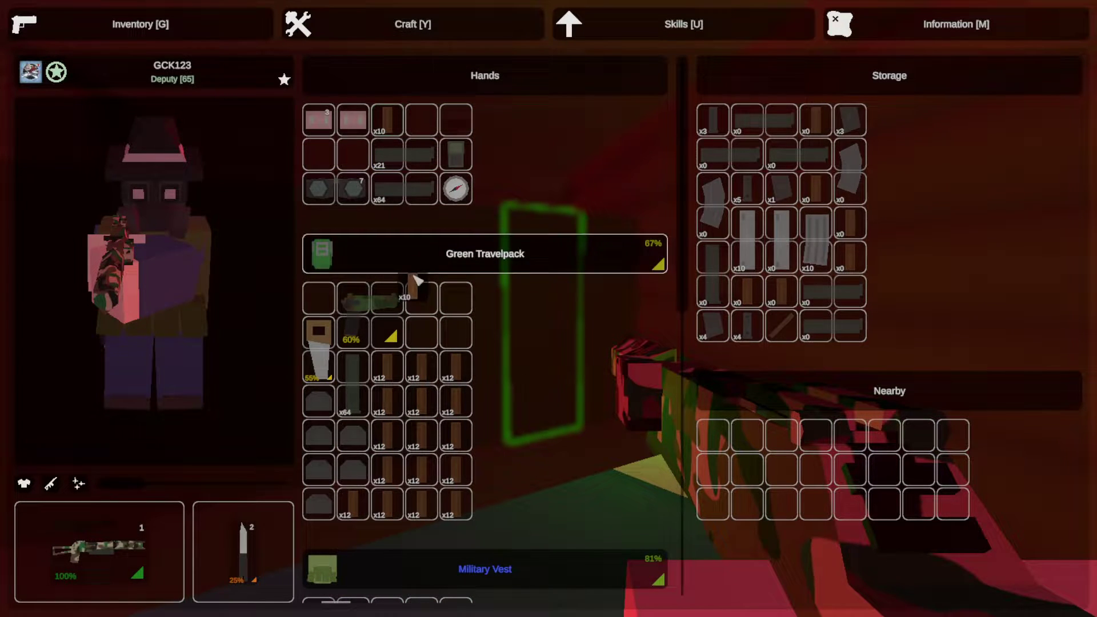
{"action": "key", "text": "Tab"}
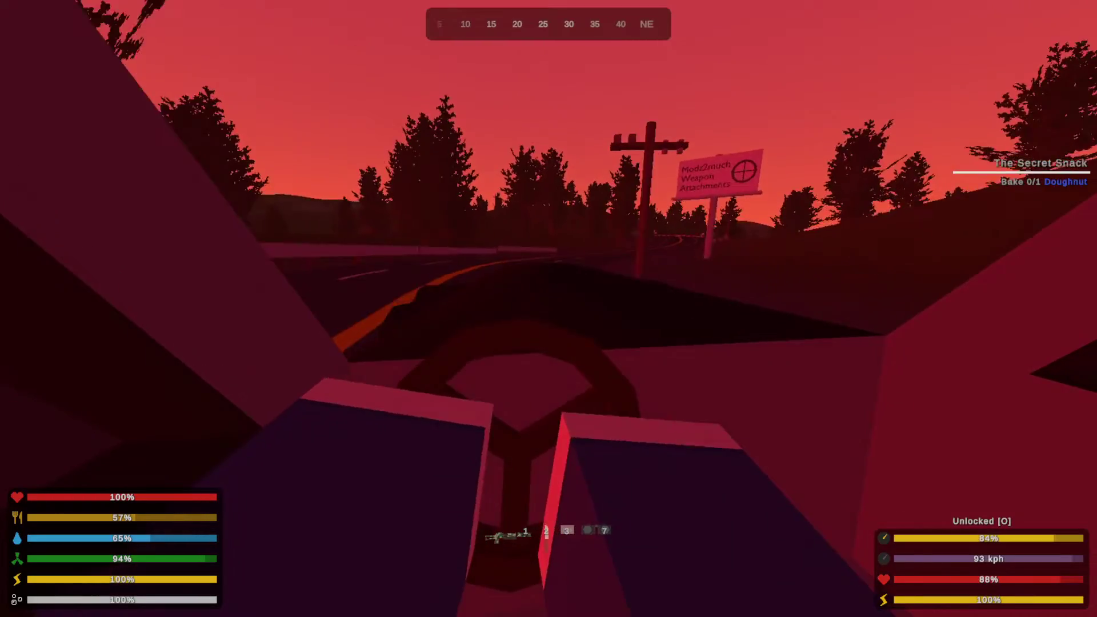
Drive the car forward down the road away from the silo at dusk.
{"action": "key", "text": "w"}
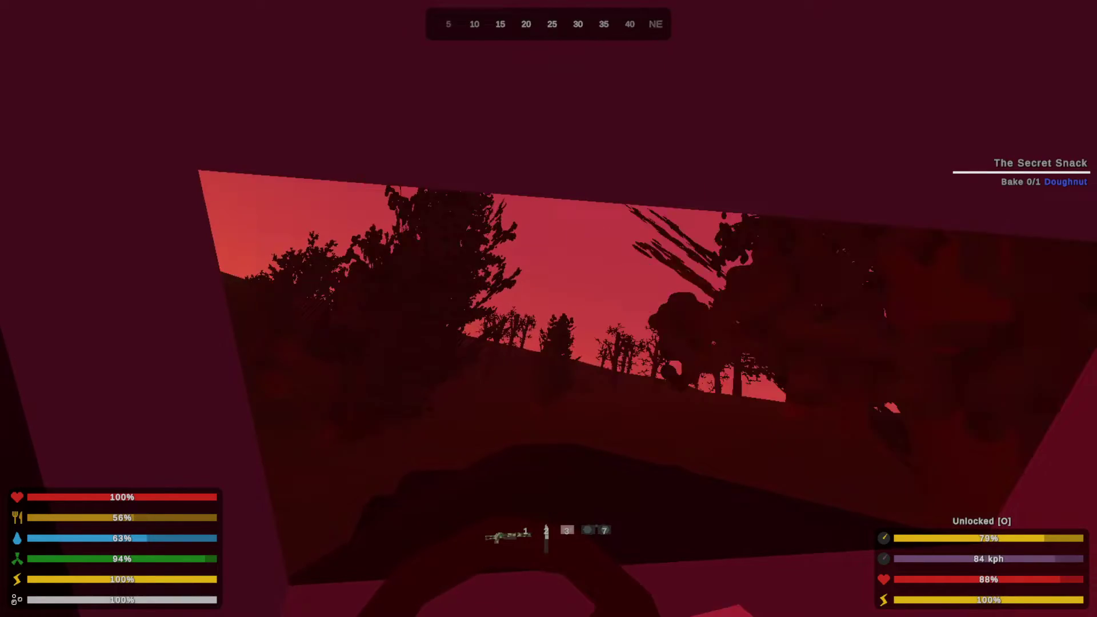
Check the map while driving through the dead forest toward home.
{"action": "key", "text": "m"}
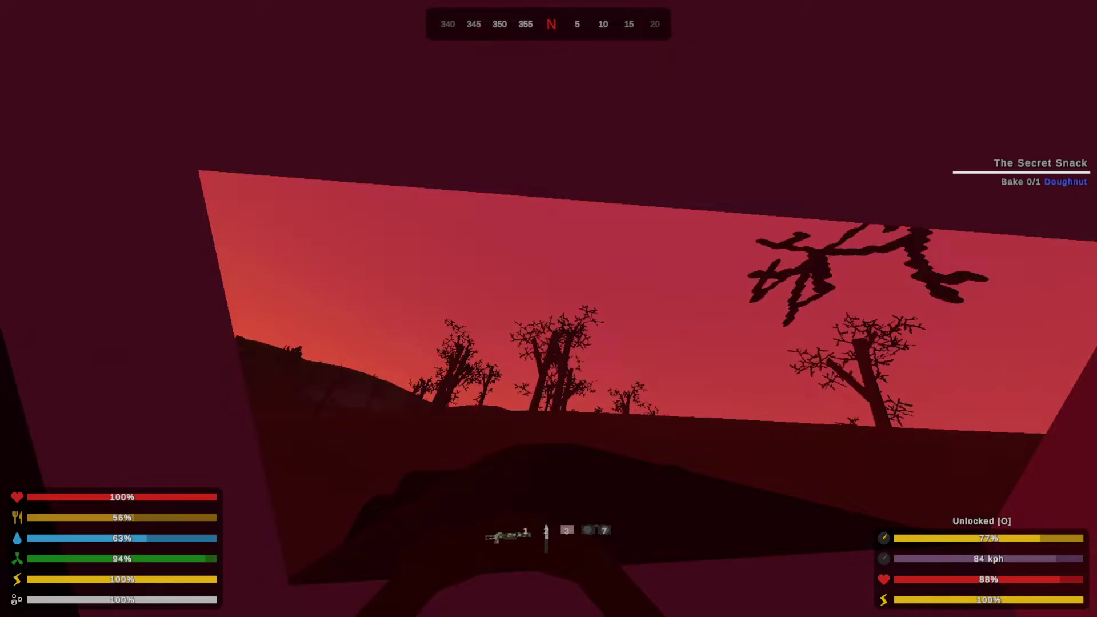
{"action": "mouse_move", "coordinate": [549, 309]}
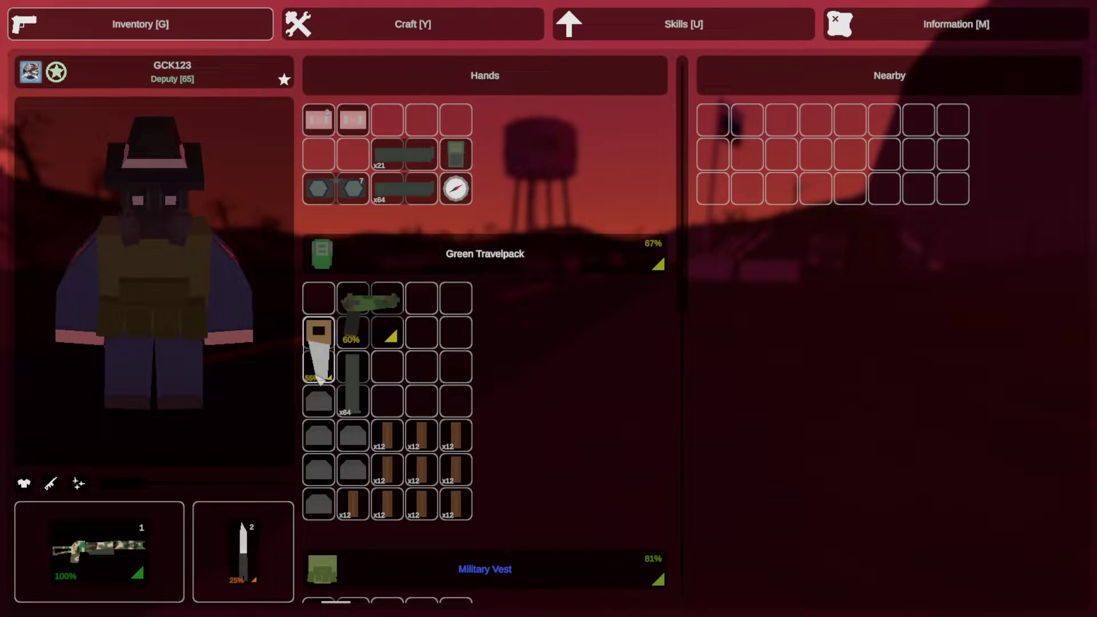
Close the inventory to return to the dark road near the checkpoint.
{"action": "key", "text": "g"}
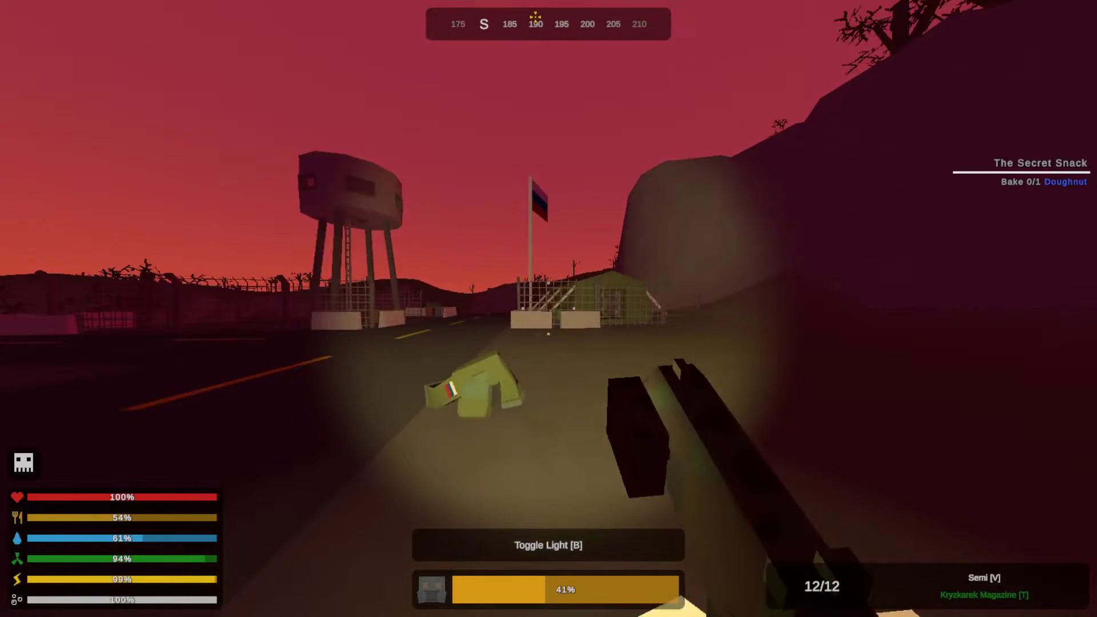
Fire the rifle at a zombie near the military checkpoint.
{"action": "left_click", "coordinate": [549, 309]}
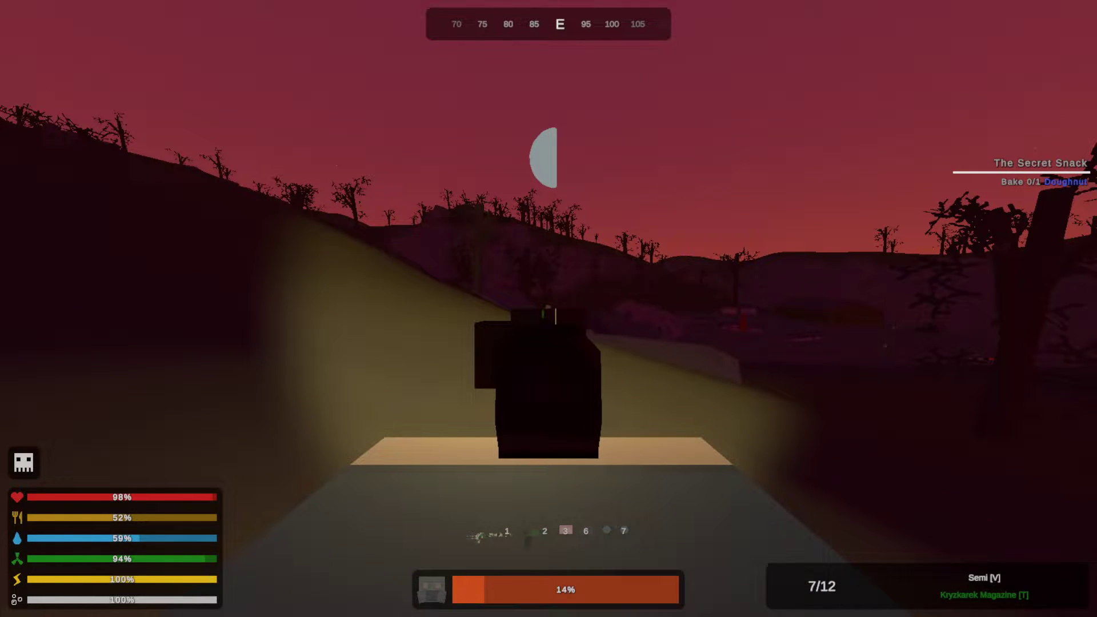
Shoot the zombie on the hillside outside the green building for experience.
{"action": "left_click", "coordinate": [548, 309]}
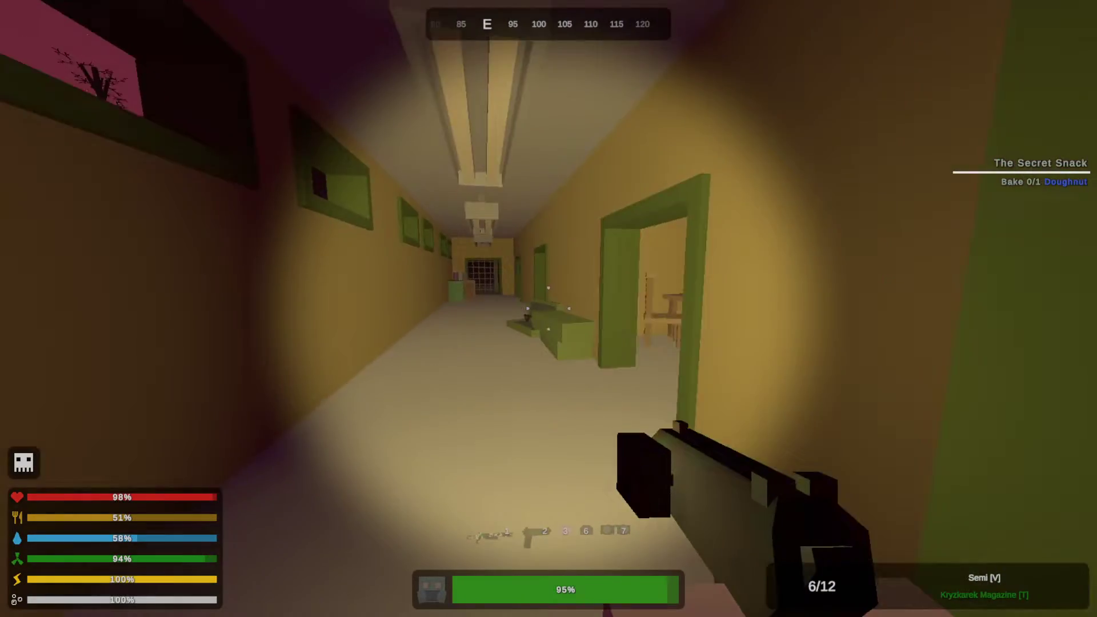
{"action": "mouse_move", "coordinate": [549, 308]}
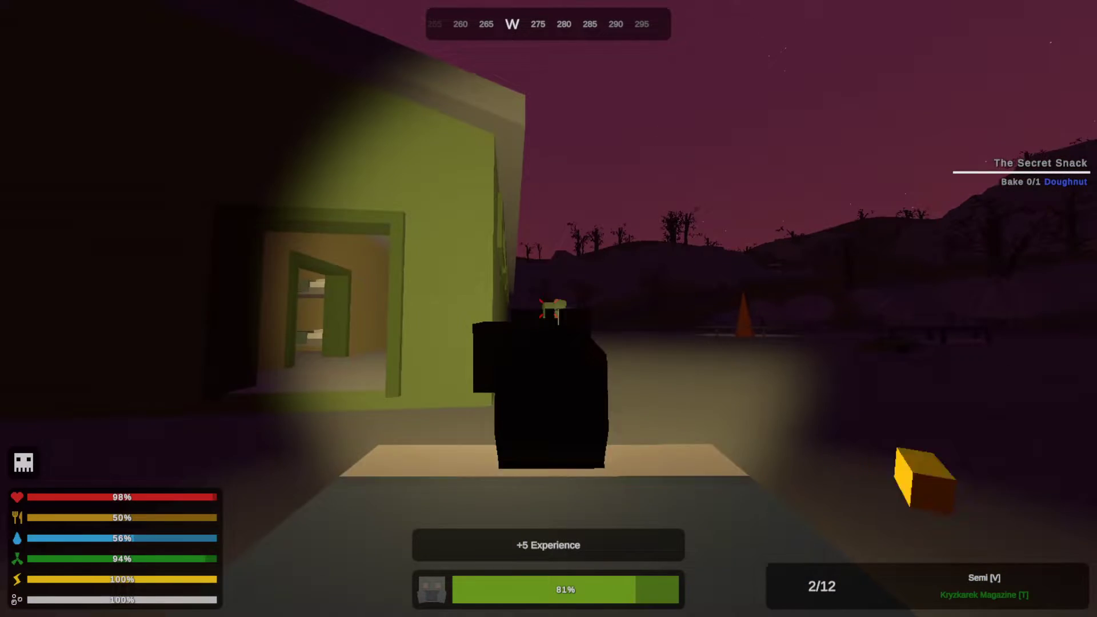
Reload the rifle's empty magazine and shoot the zombies approaching across the yard.
{"action": "key", "text": "r"}
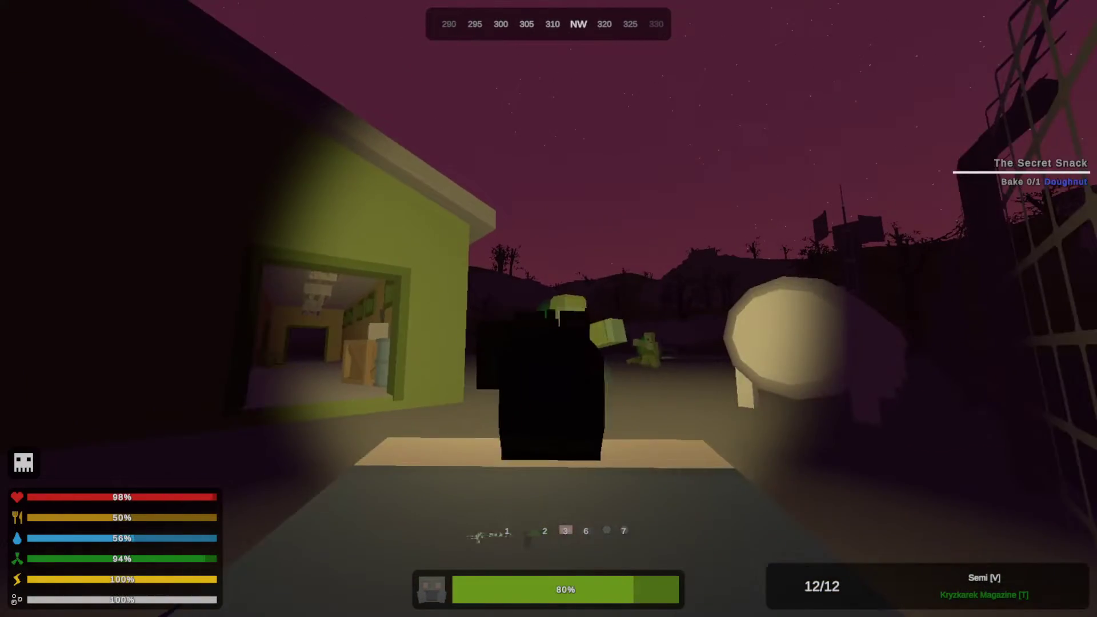
{"action": "left_click", "coordinate": [549, 309]}
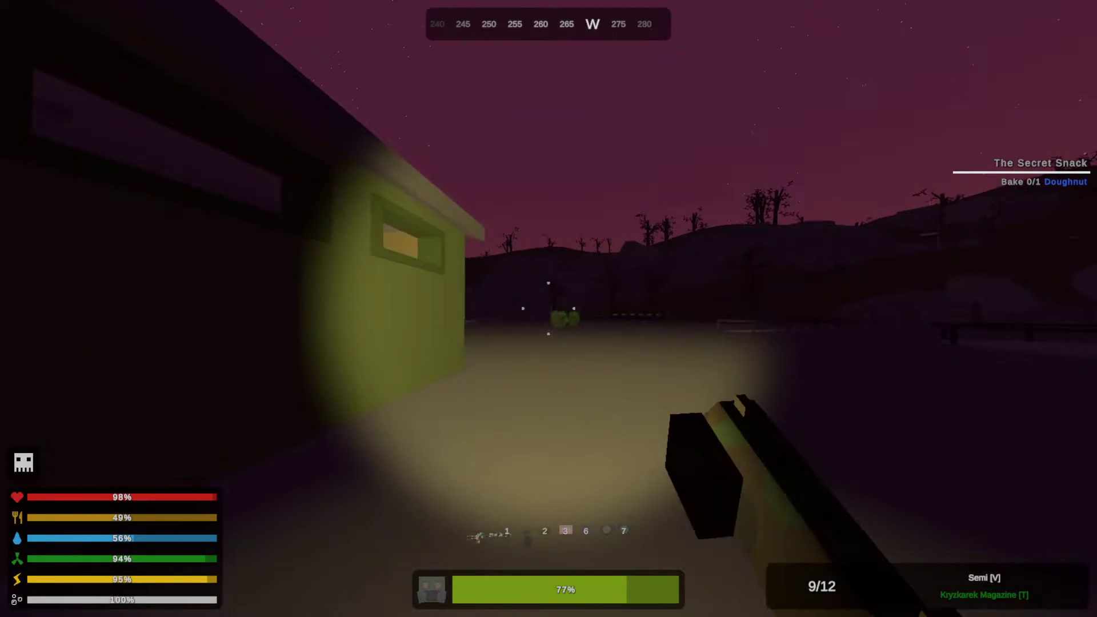
{"action": "left_click", "coordinate": [548, 308]}
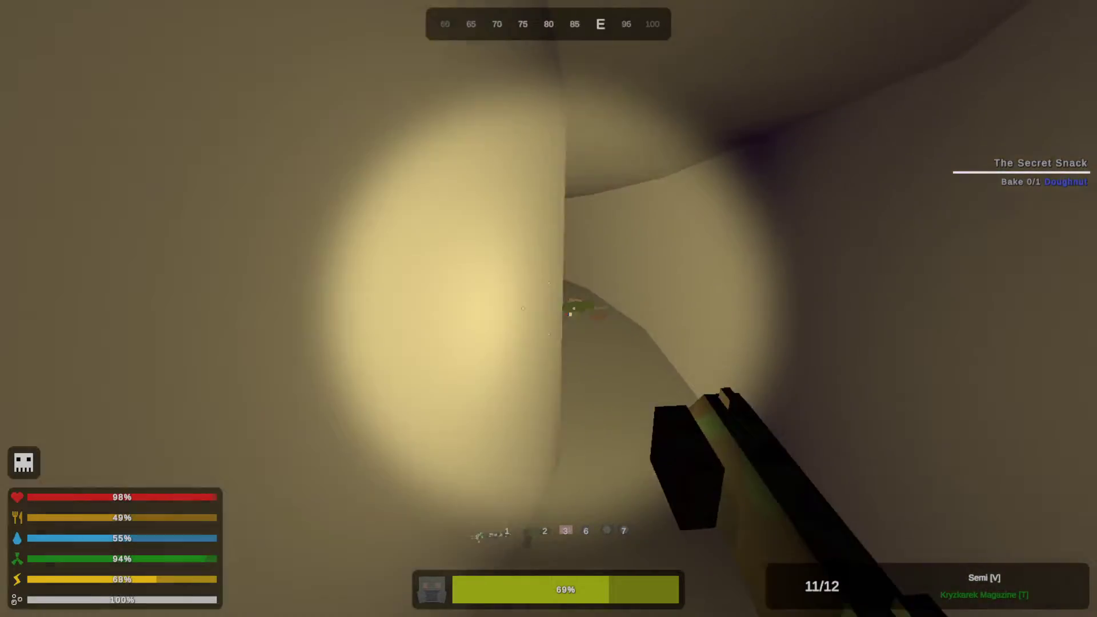
{"action": "mouse_move", "coordinate": [548, 308]}
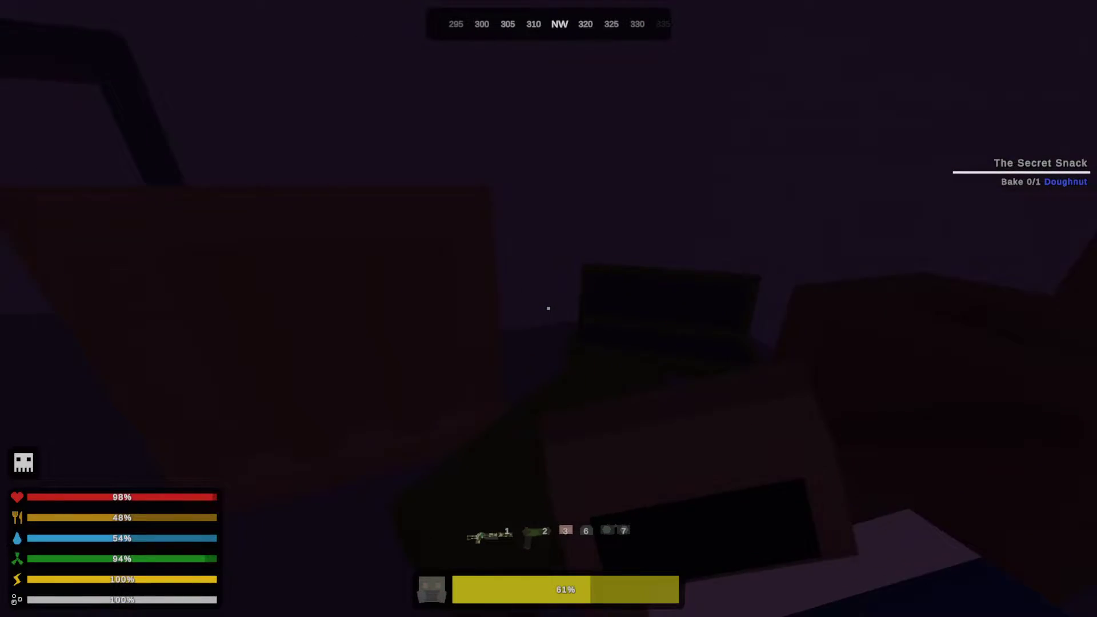
{"action": "mouse_move", "coordinate": [548, 308]}
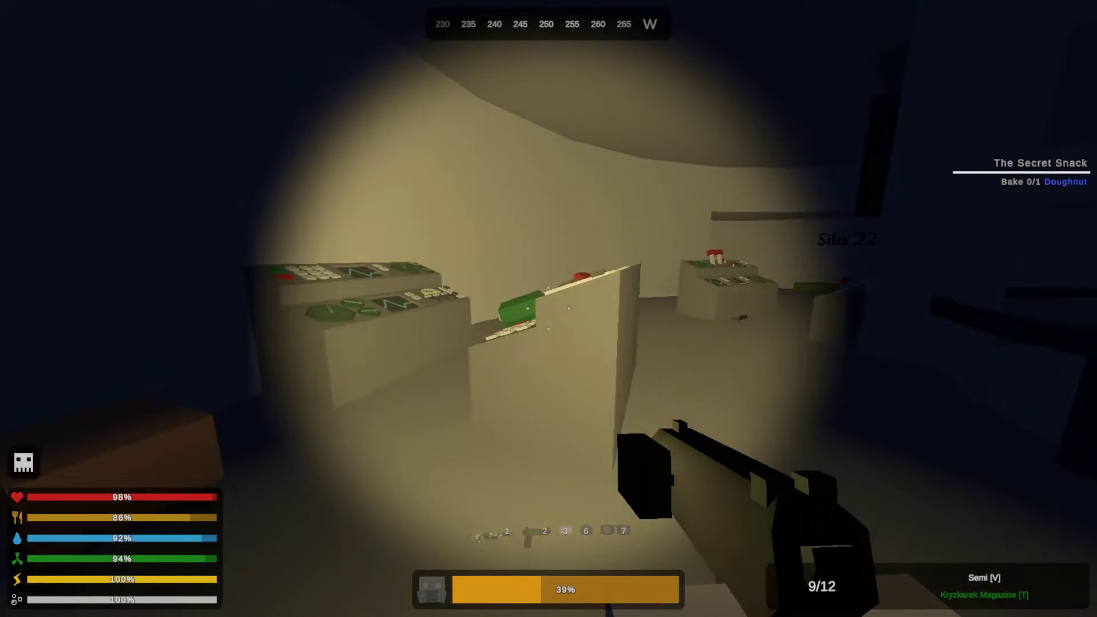
{"action": "mouse_move", "coordinate": [549, 308]}
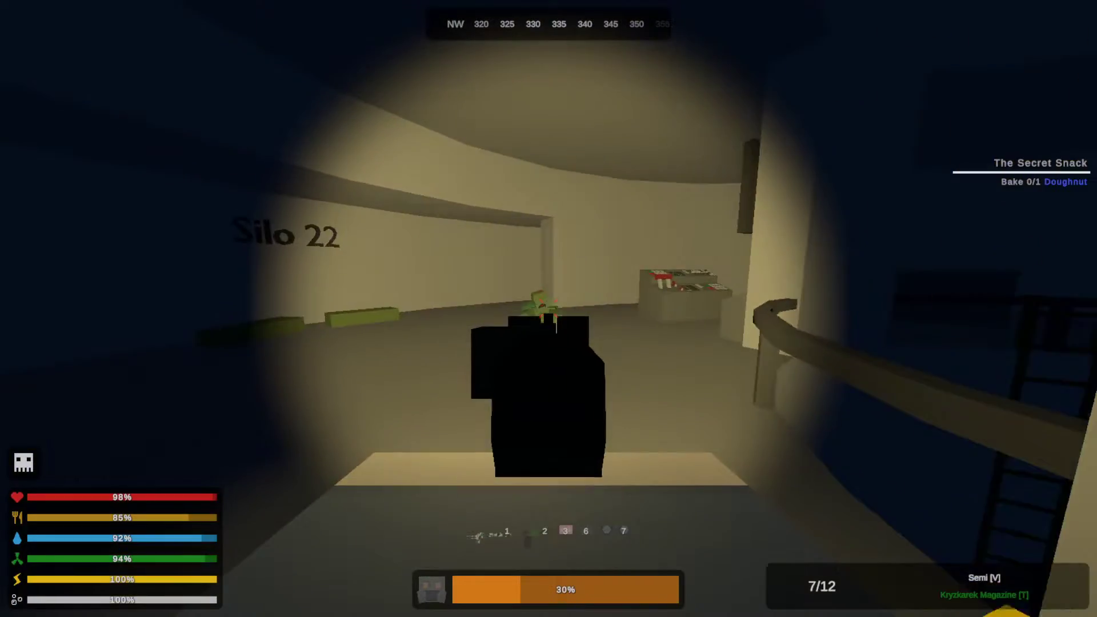
Shoot the zombie encountered inside Silo 22 while searching its rooms.
{"action": "left_click", "coordinate": [548, 308]}
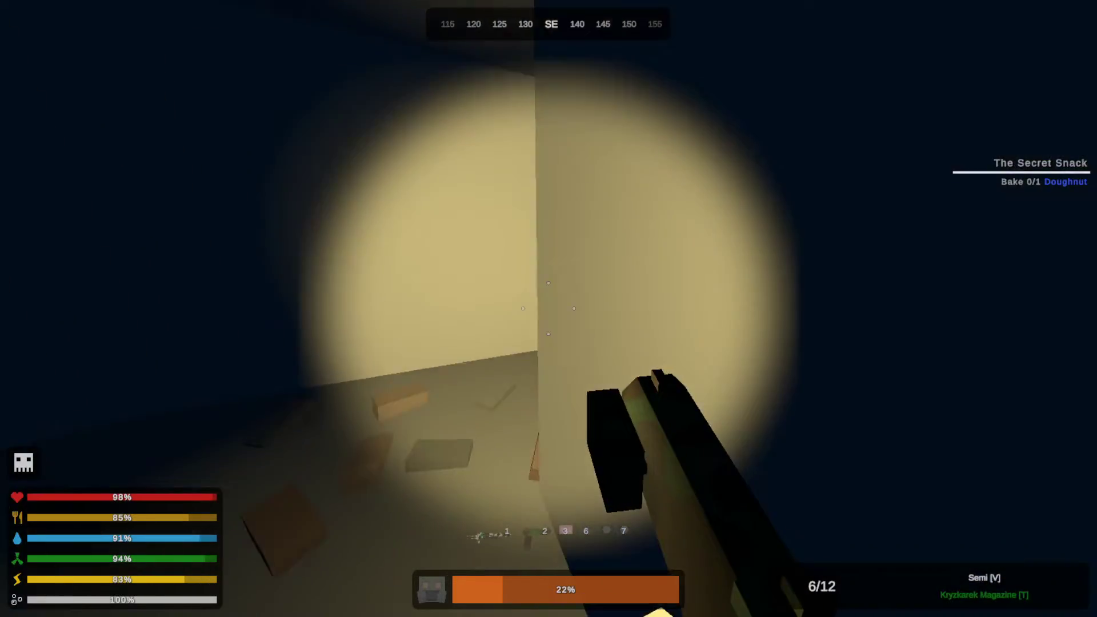
{"action": "mouse_move", "coordinate": [548, 309]}
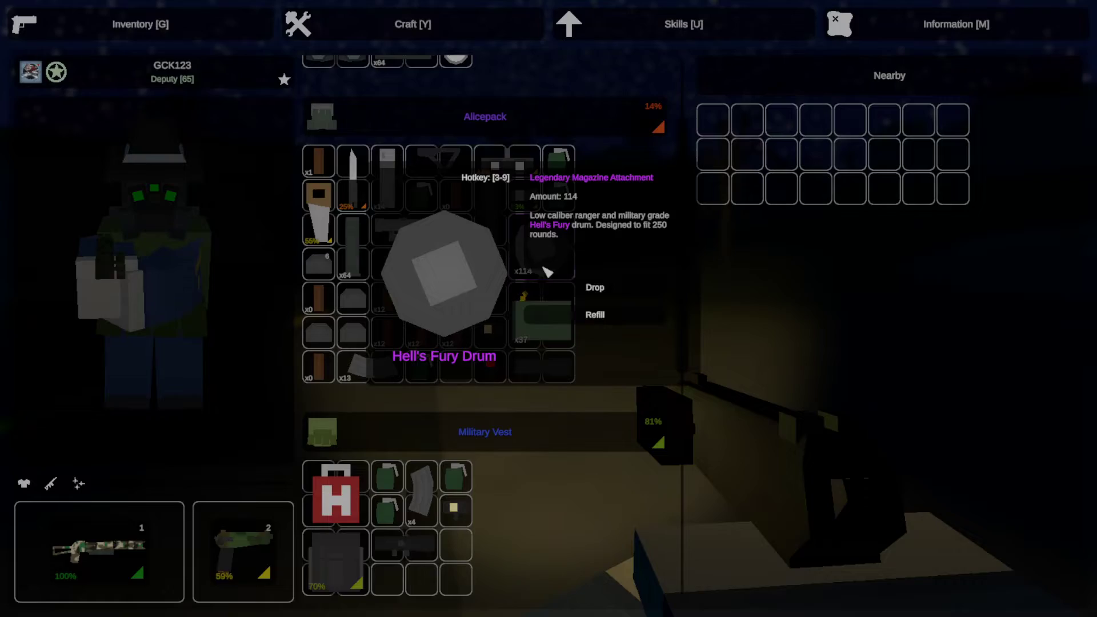
Bring up the inventory to read the Hell's Fury Drum details in the Alicepack.
{"action": "key", "text": "g"}
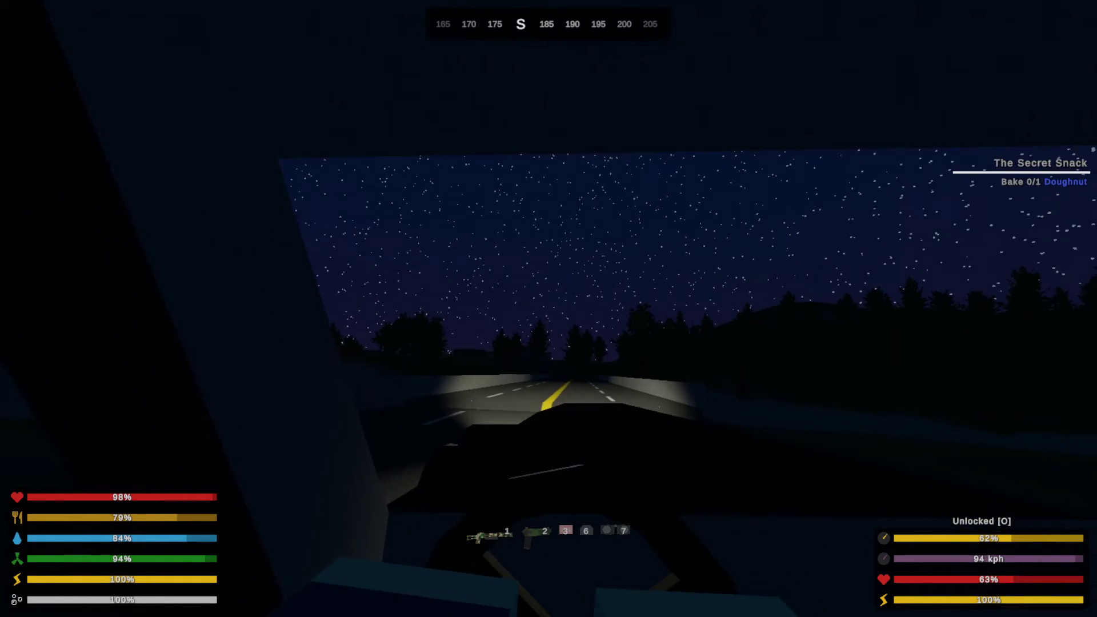
Pause briefly while driving, resume, and steer off the highway into the woods.
{"action": "key", "text": "Escape"}
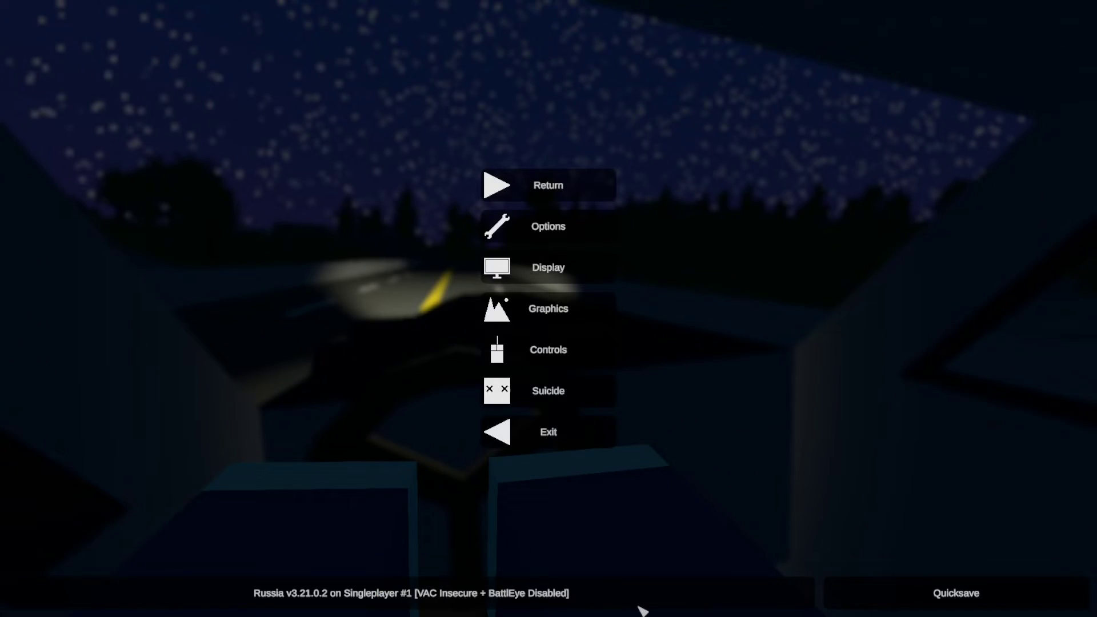
{"action": "left_click", "coordinate": [547, 185]}
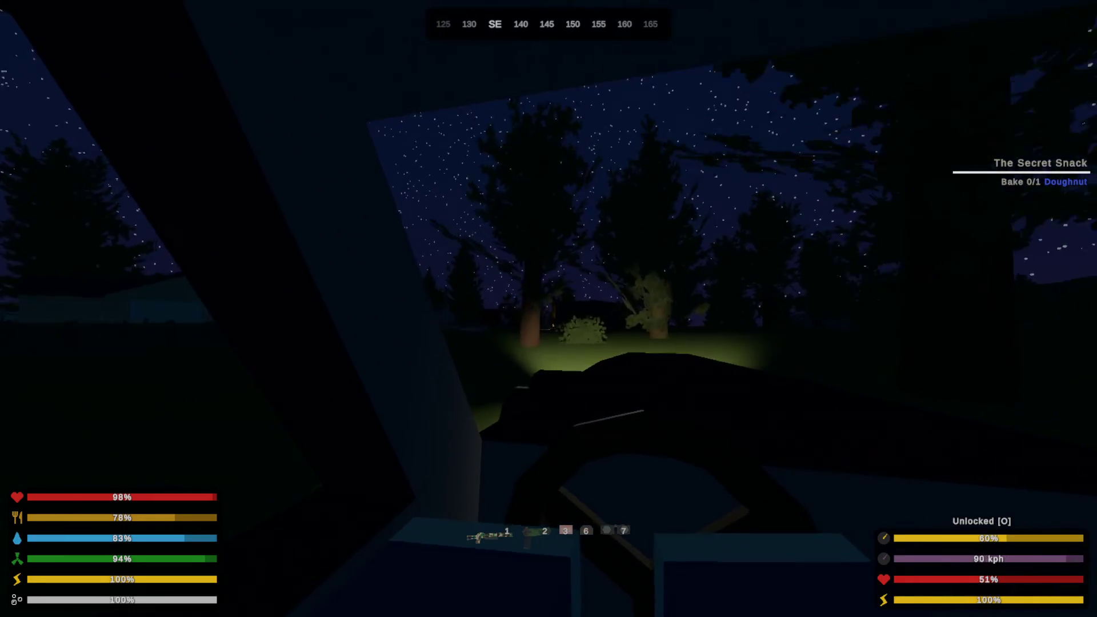
{"action": "mouse_move", "coordinate": [549, 308]}
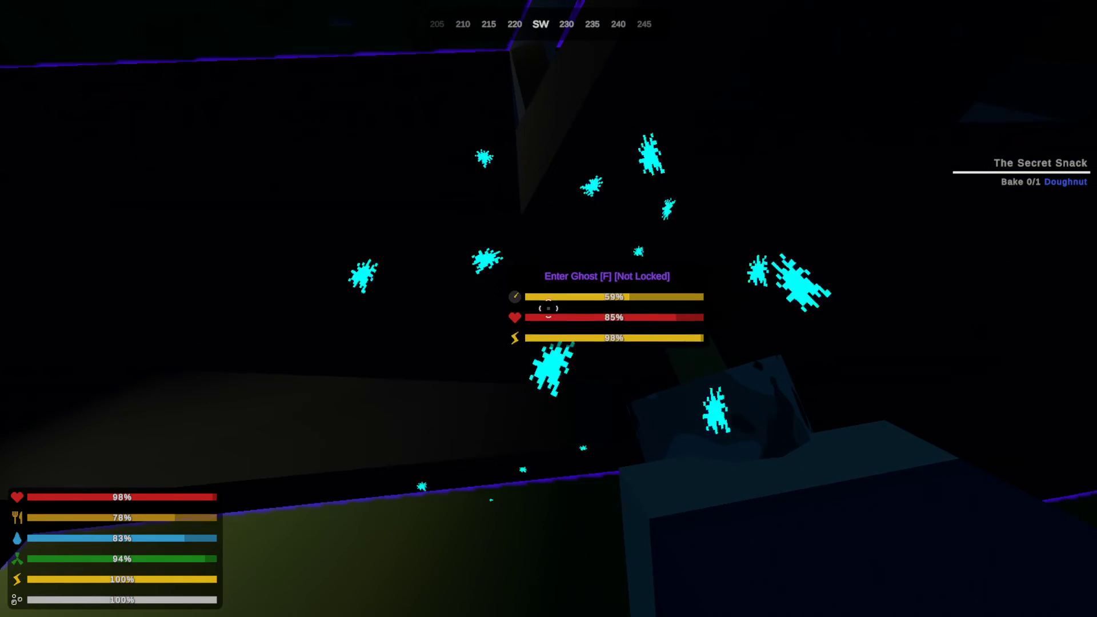
Re-enter the stopped Ghost's driver seat in the forest near base.
{"action": "key", "text": "f"}
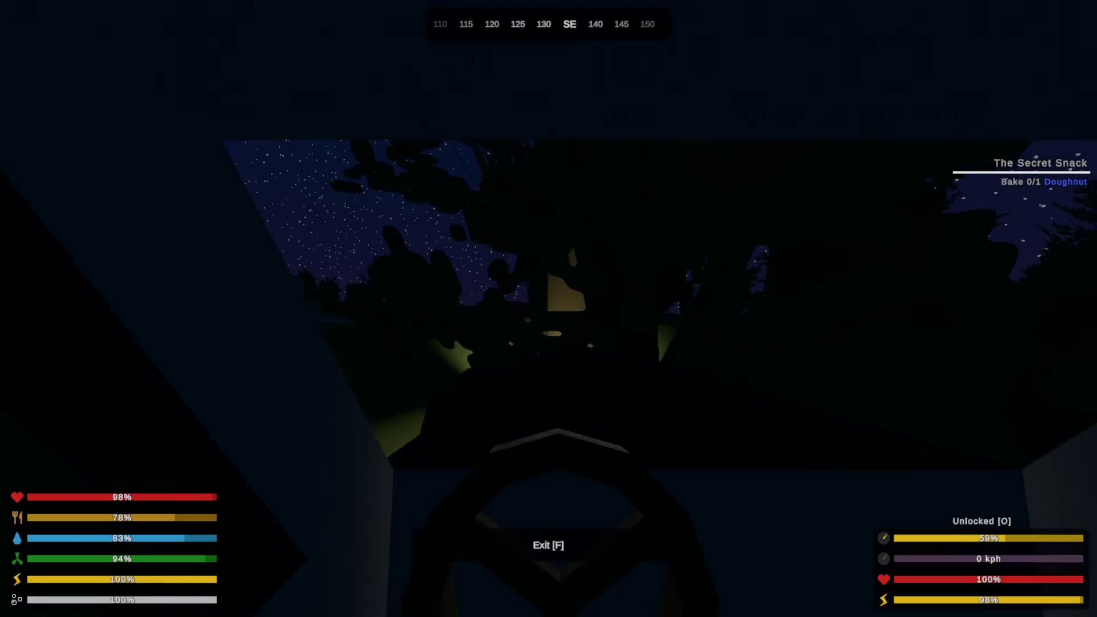
Leave the parked Ghost, walk into the log cabin, and pause inside.
{"action": "key", "text": "f"}
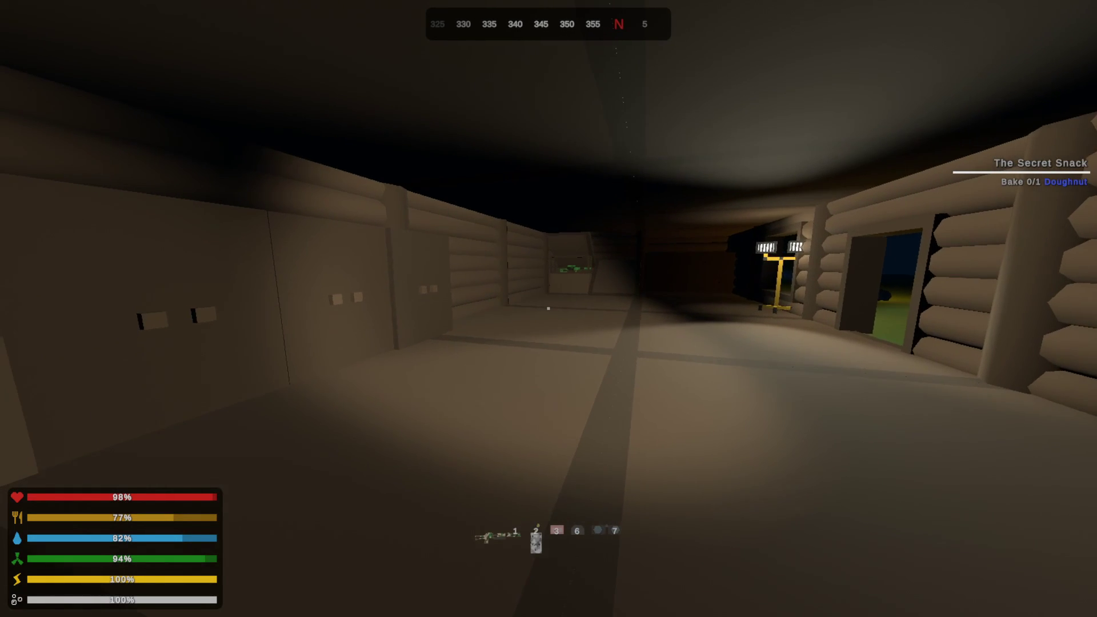
{"action": "key", "text": "Escape"}
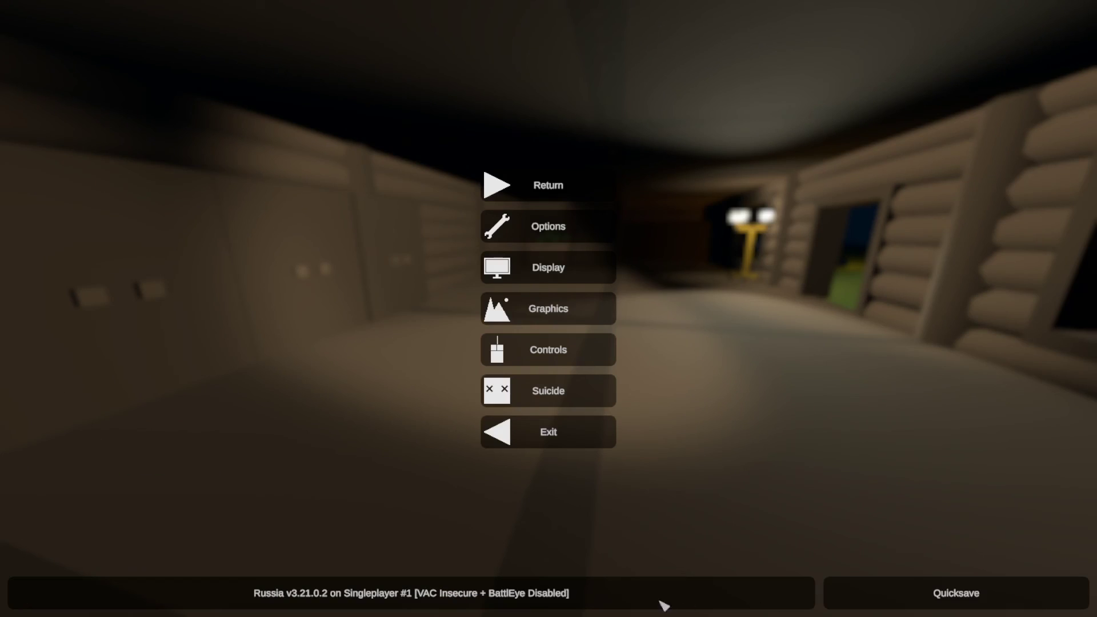